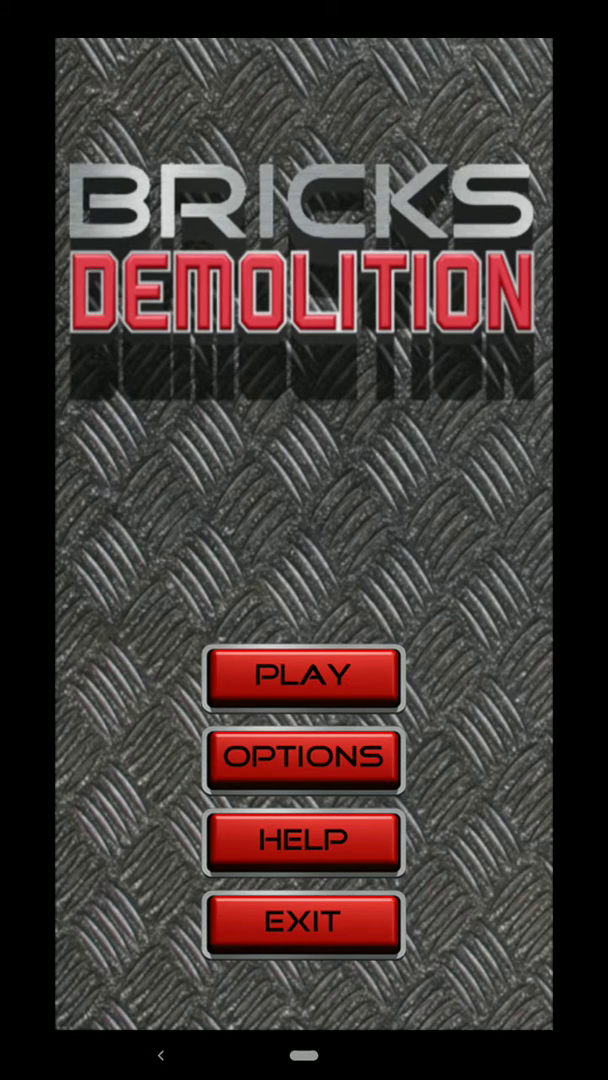
- Start a new Bricks Demolition game from the title menu's PLAY button
{"action": "left_click", "coordinate": [301, 680]}
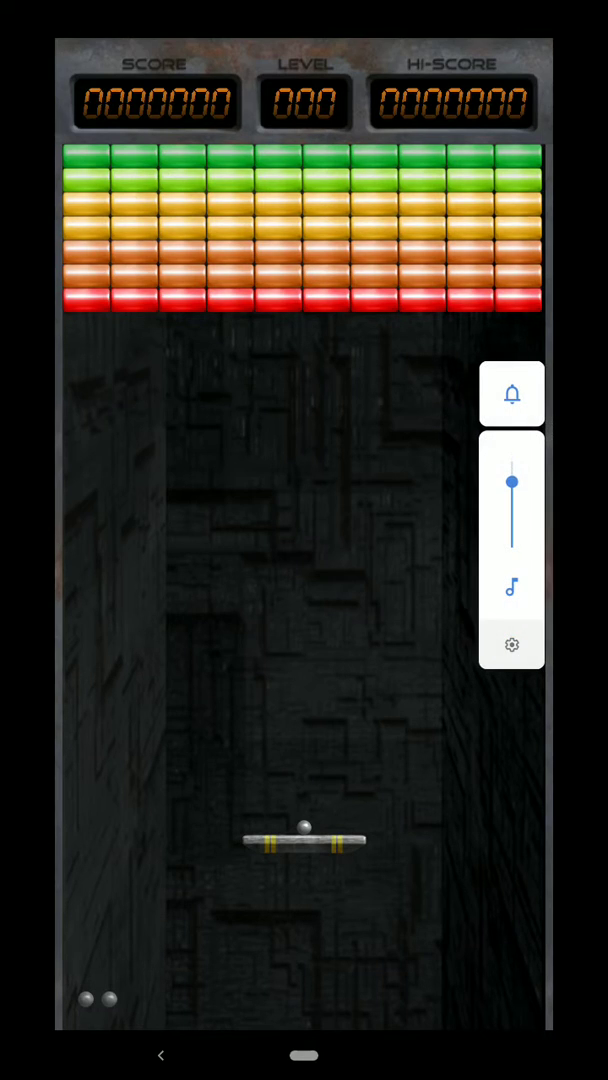
- Lower the media volume by dragging the Android volume slider down
{"action": "left_click_drag", "start_coordinate": [511, 480], "coordinate": [511, 508]}
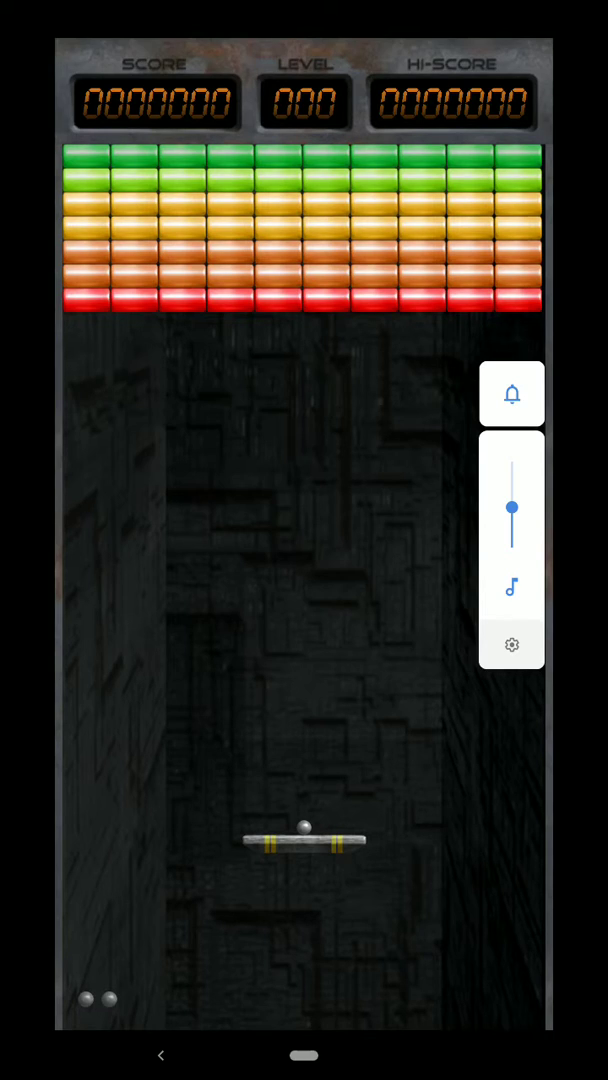
{"action": "left_click_drag", "start_coordinate": [512, 507], "coordinate": [512, 520]}
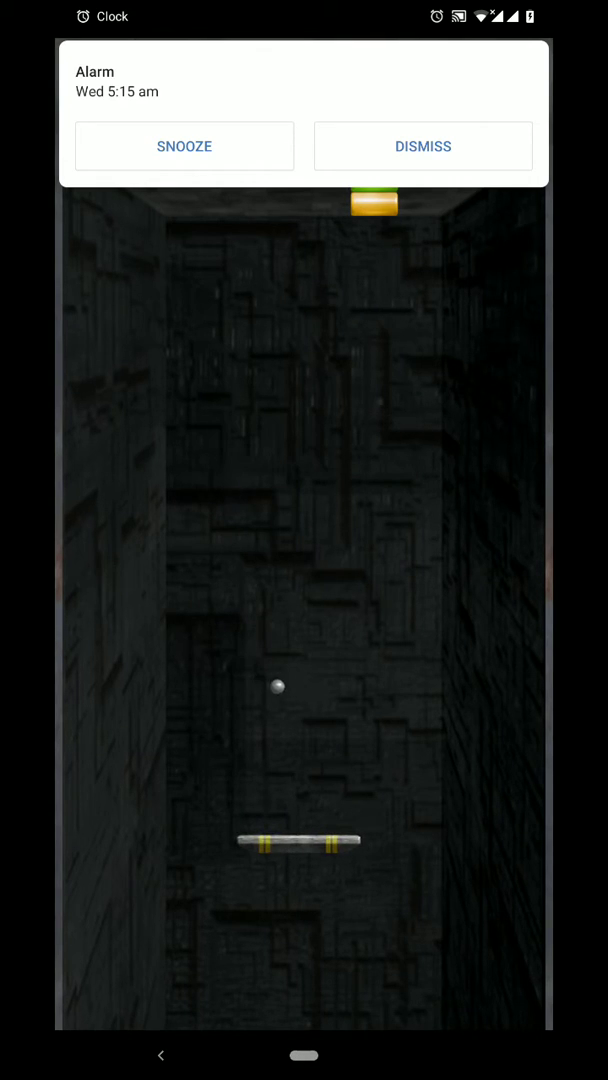
- Dismiss the alarm notification after reaching a score of 2890
{"action": "left_click", "coordinate": [422, 146]}
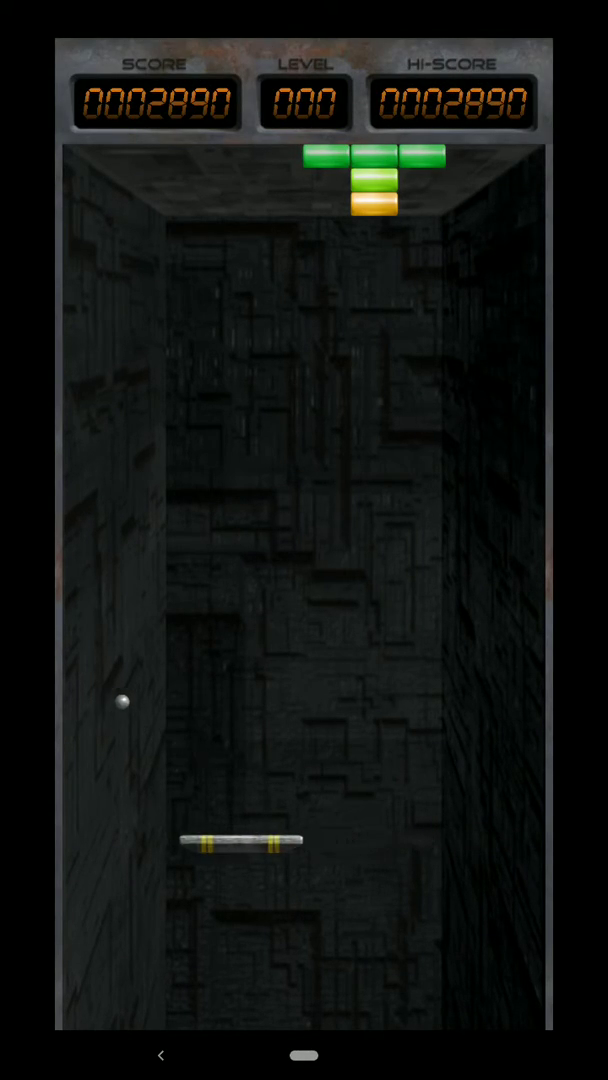